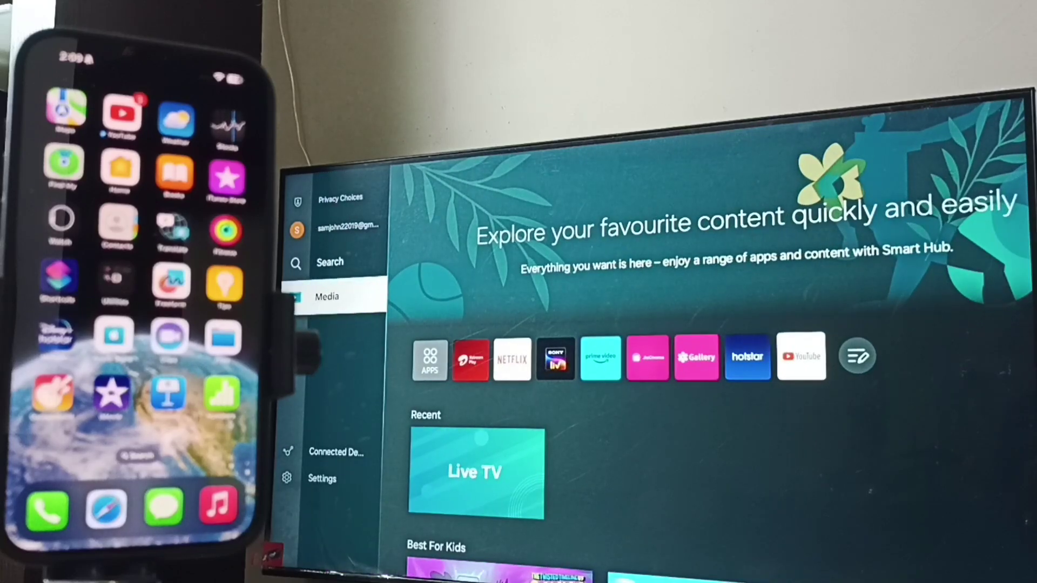
Select Settings in the Smart Hub side menu to reveal the quick settings bar.
click(323, 478)
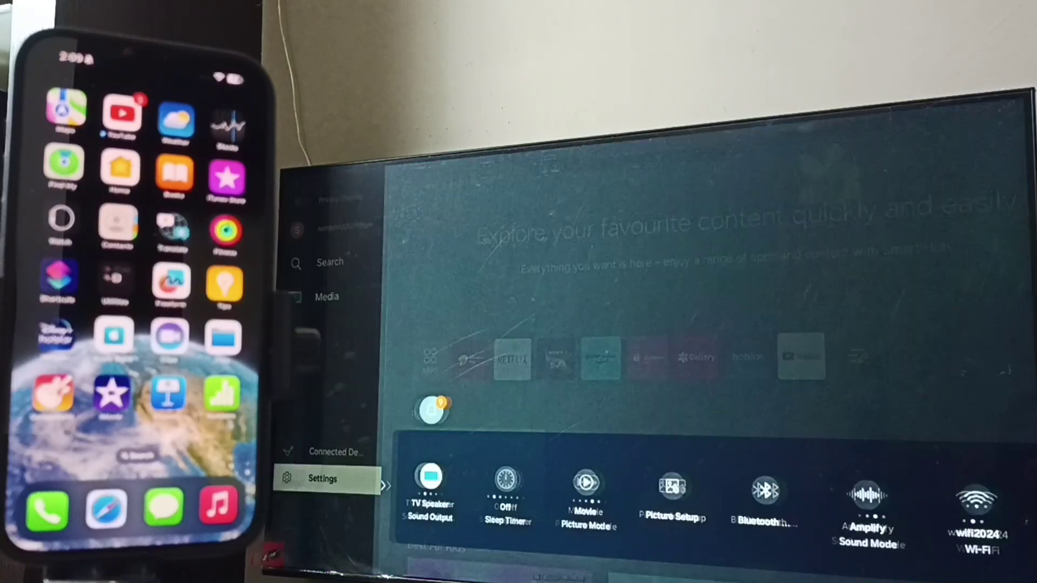